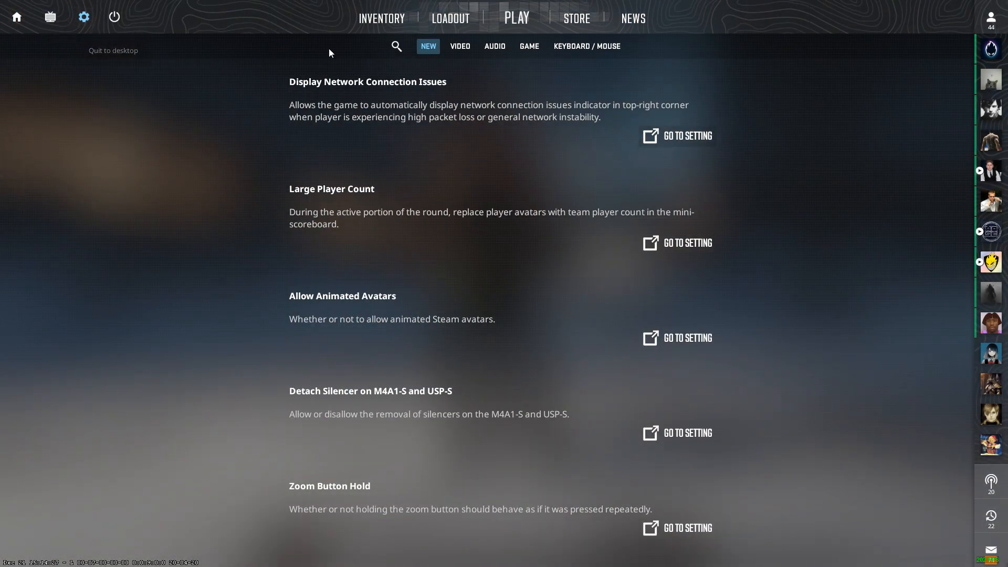
Set Max Acceptable Game Traffic Bandwidth to Unrestricted in the Game settings tab.
left_click(529, 46)
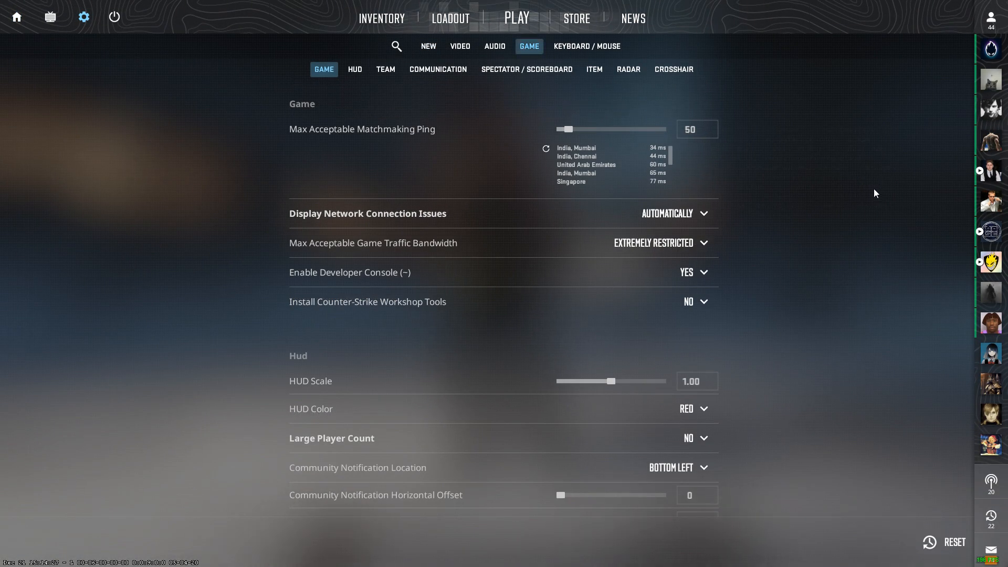
mouse_move(656, 244)
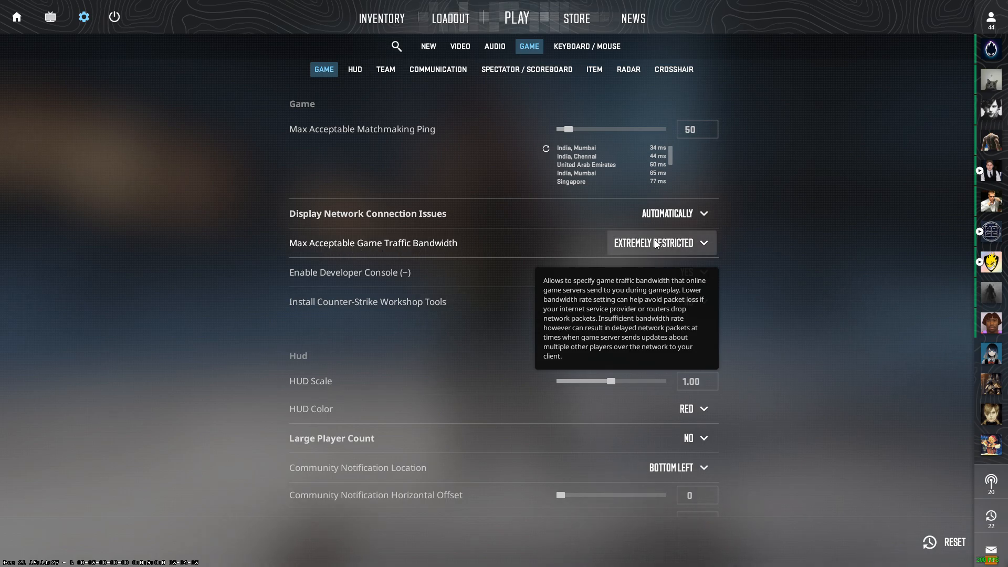
left_click(661, 243)
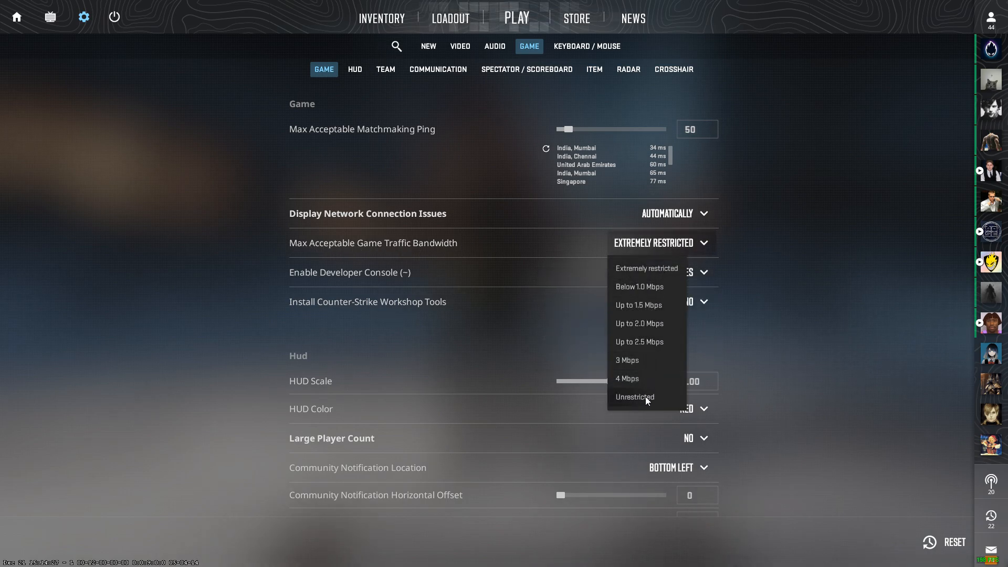
left_click(634, 397)
type("rate")
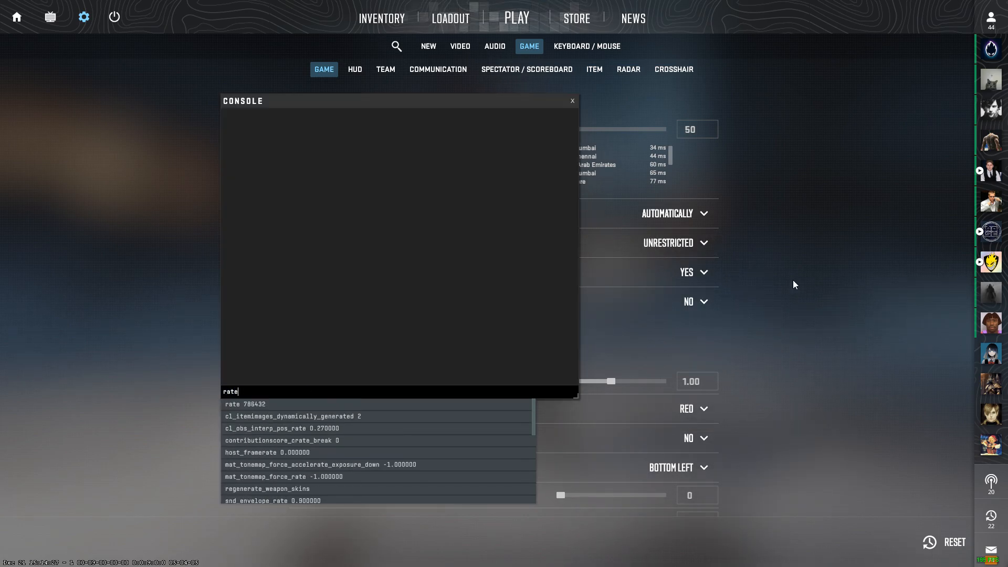
Run the rate command in the console, which reports 786432.
key("Enter")
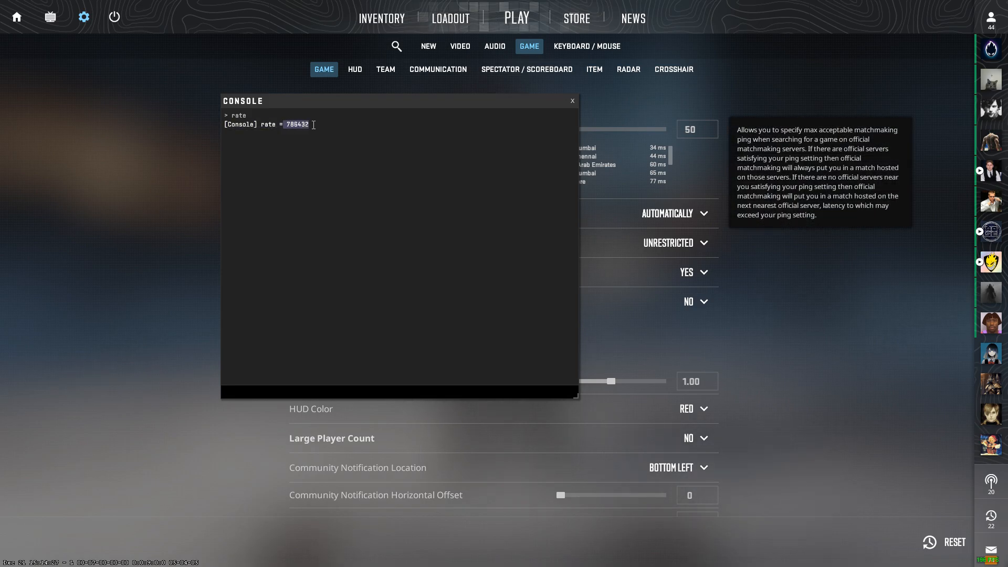
mouse_move(438, 317)
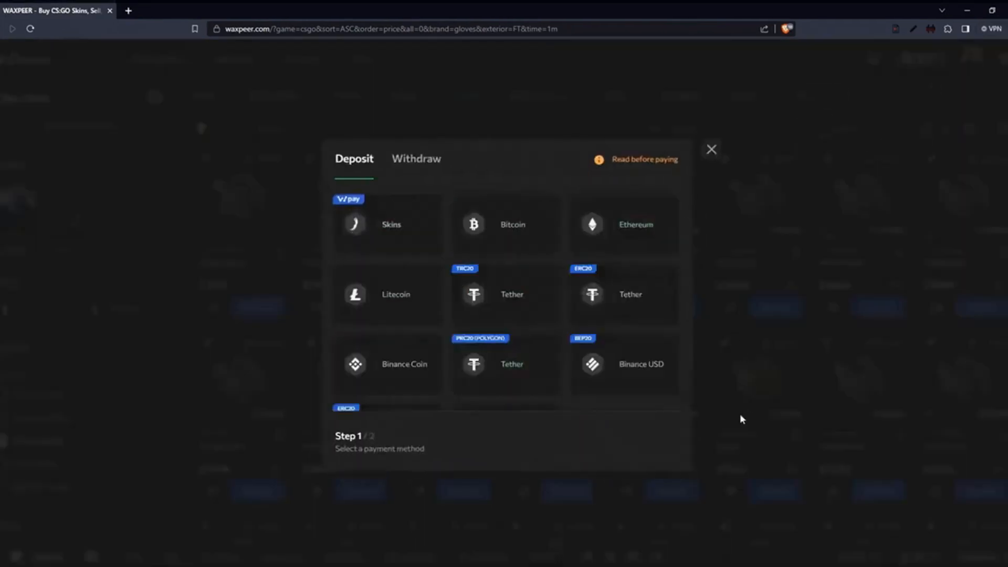
left_click(416, 159)
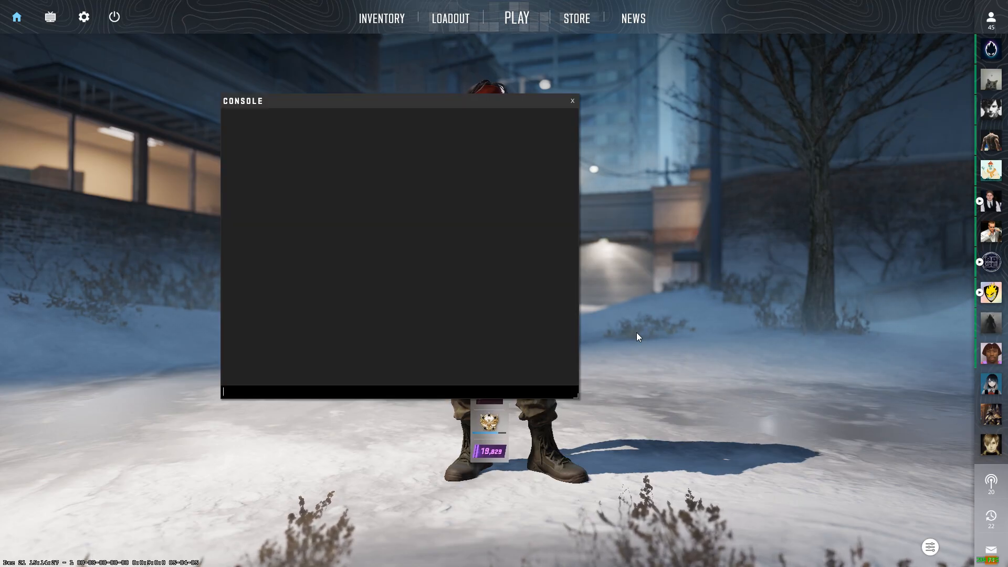
Apply rate 1000000 in the console, then close the console.
type("rate 1000")
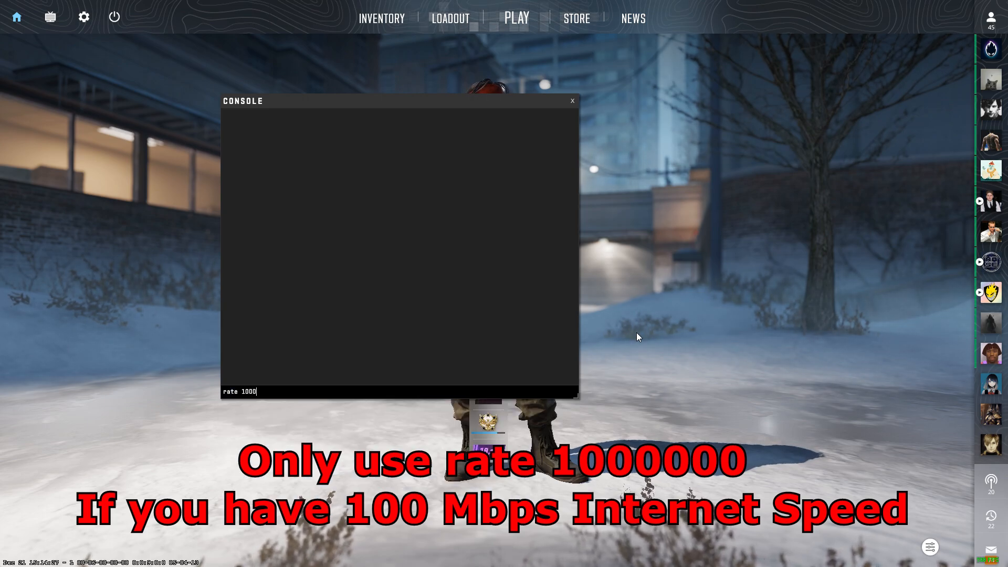
key("enter")
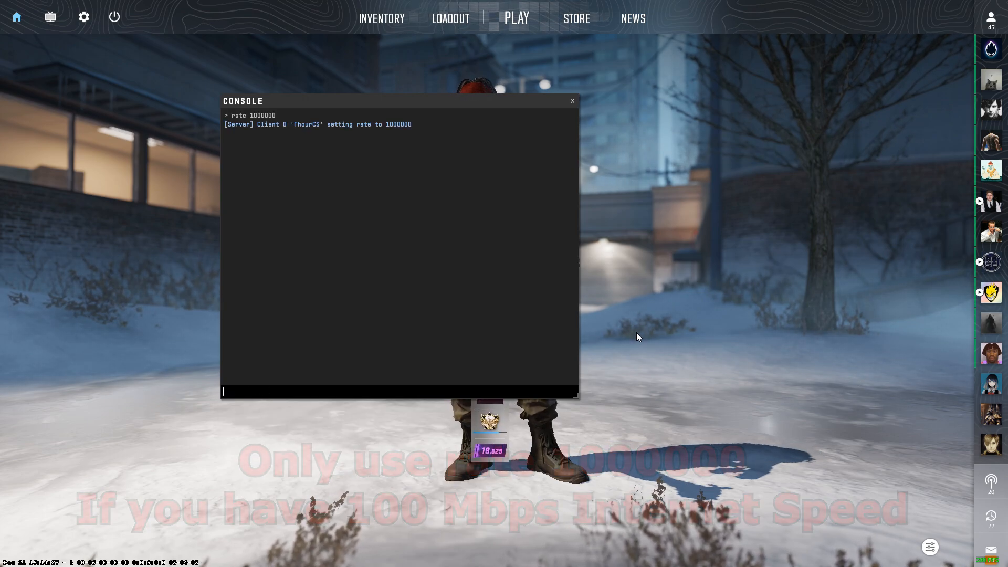
left_click(572, 100)
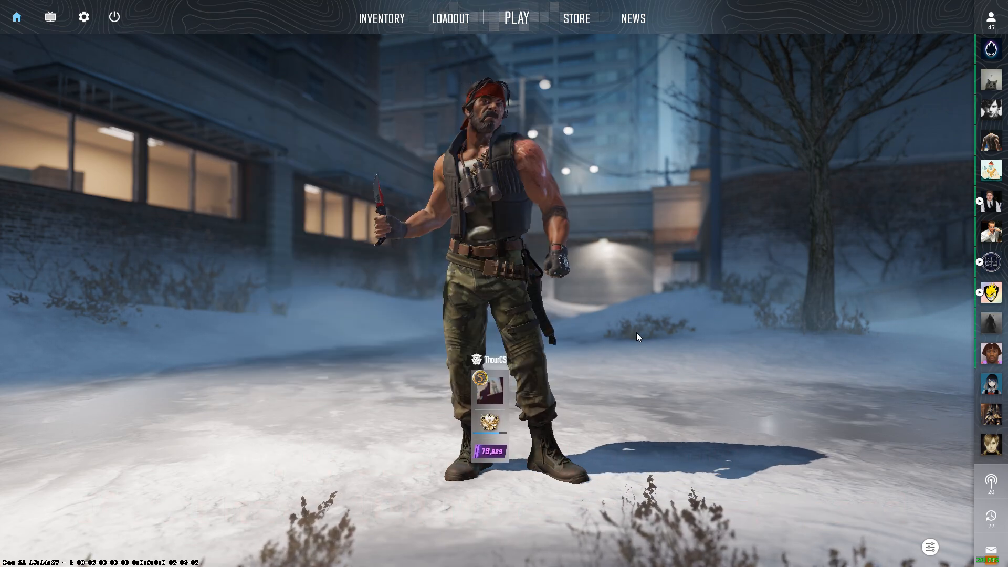
Start a Dust II deathmatch, then add rate 1000000 to autoexec.cfg and save it.
left_click(517, 17)
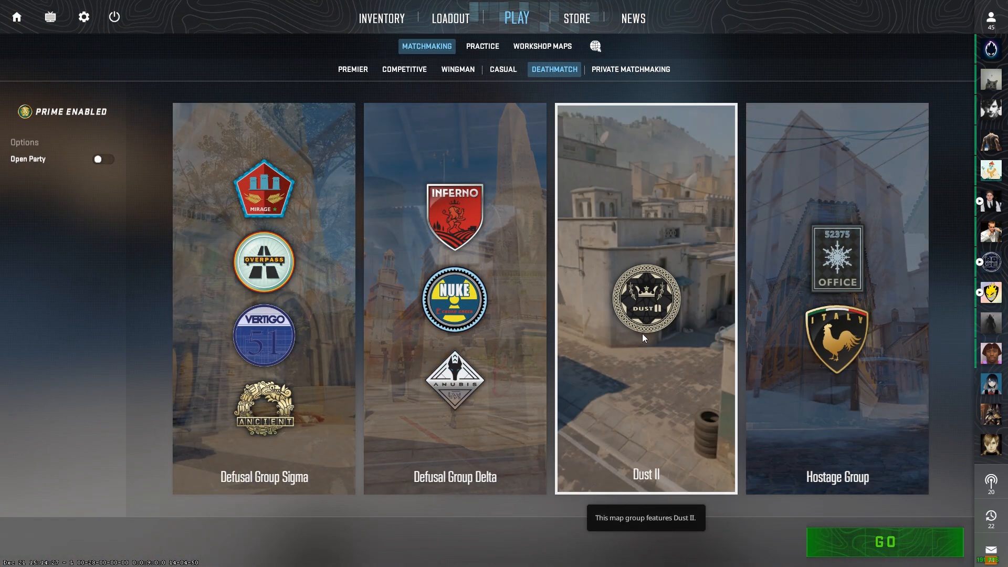
left_click(884, 542)
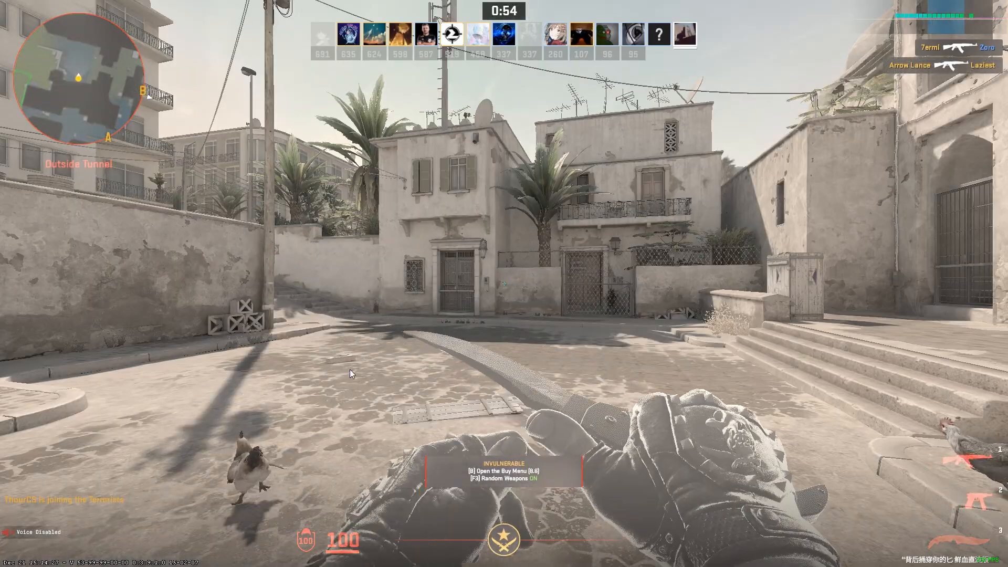
type("startdemos")
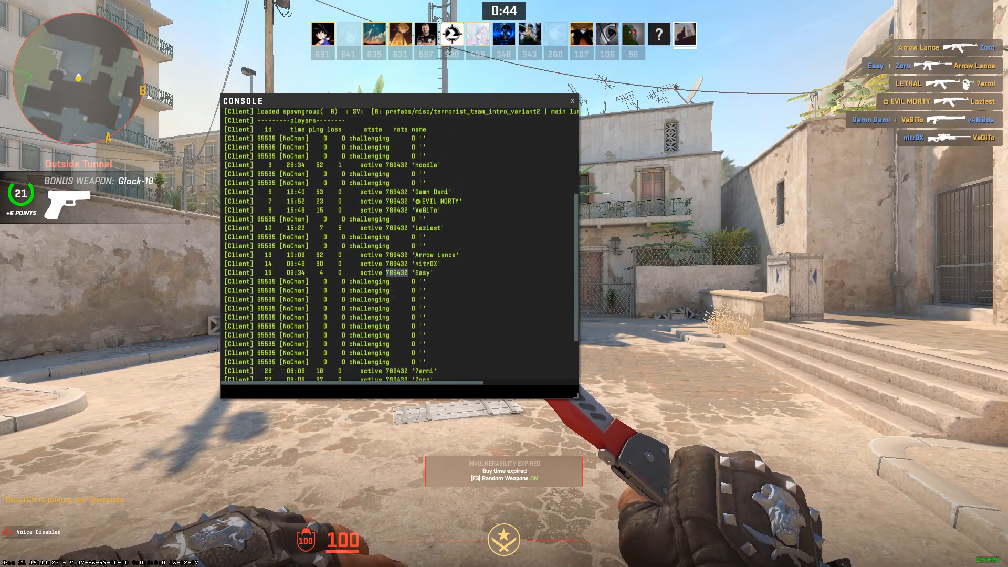
left_click(571, 100)
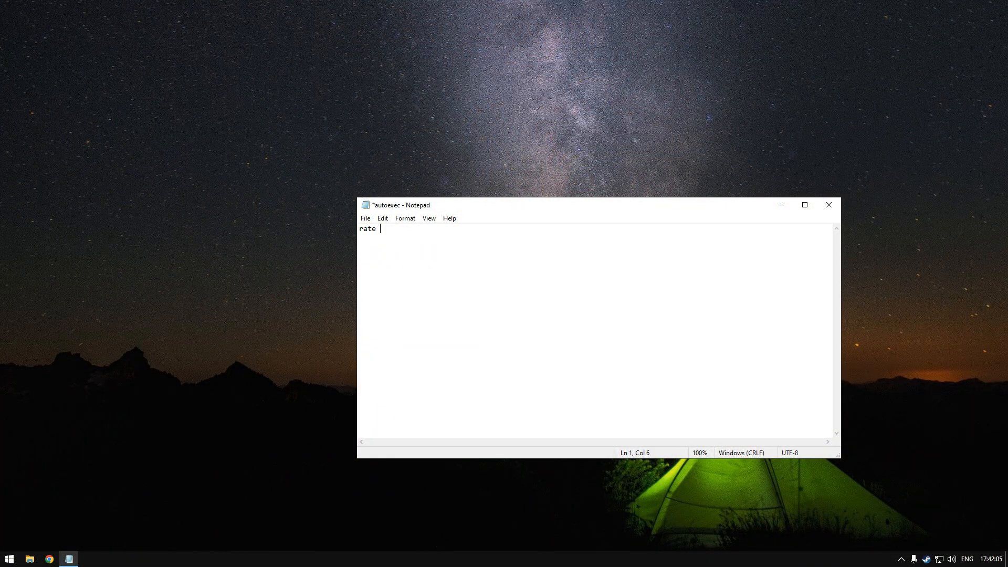
type("1000000")
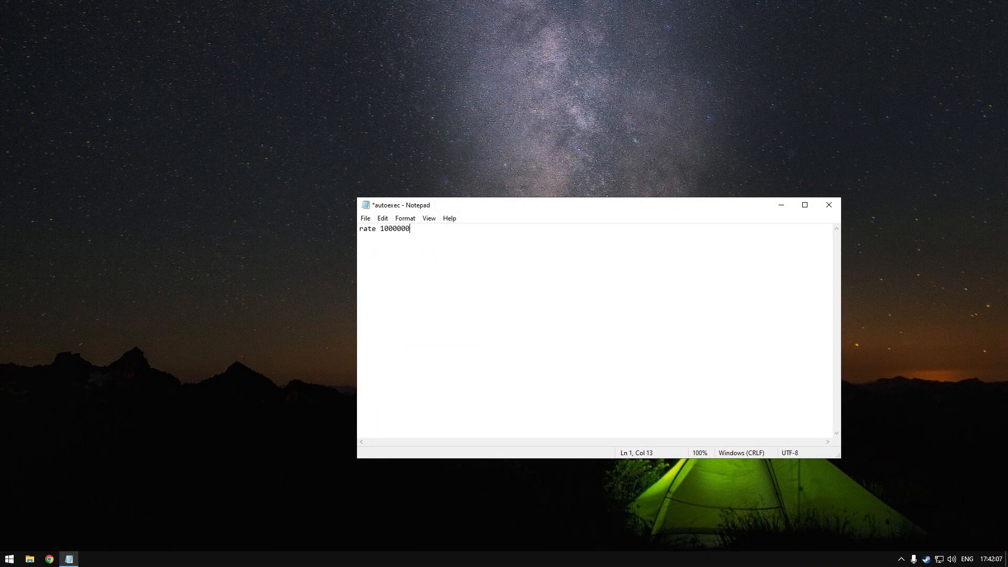
key("ctrl+s")
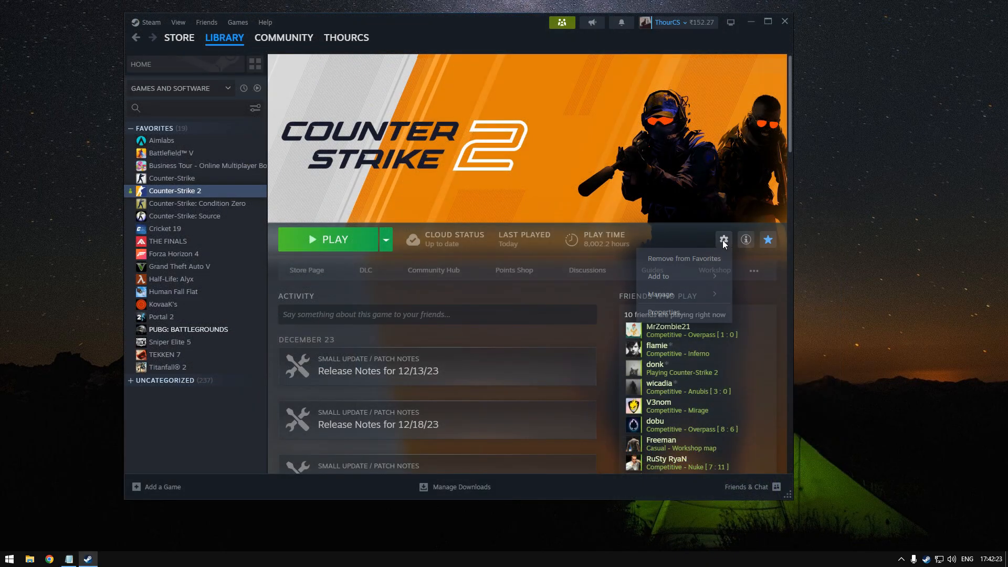
Add the rate setting to Counter-Strike 2's launch options and open the Ethernet adapter's properties.
left_click(663, 311)
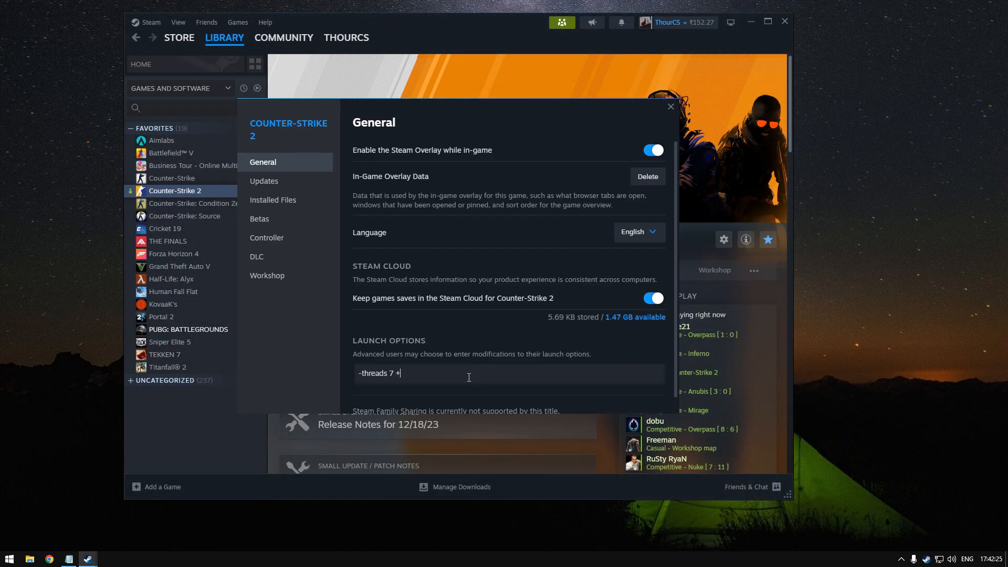
type("rate 100000")
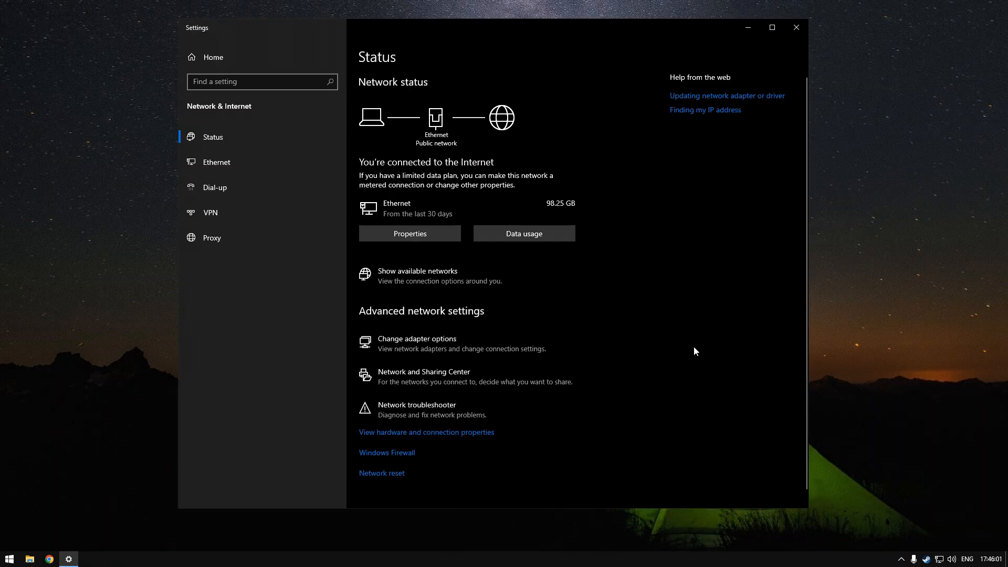
left_click(417, 338)
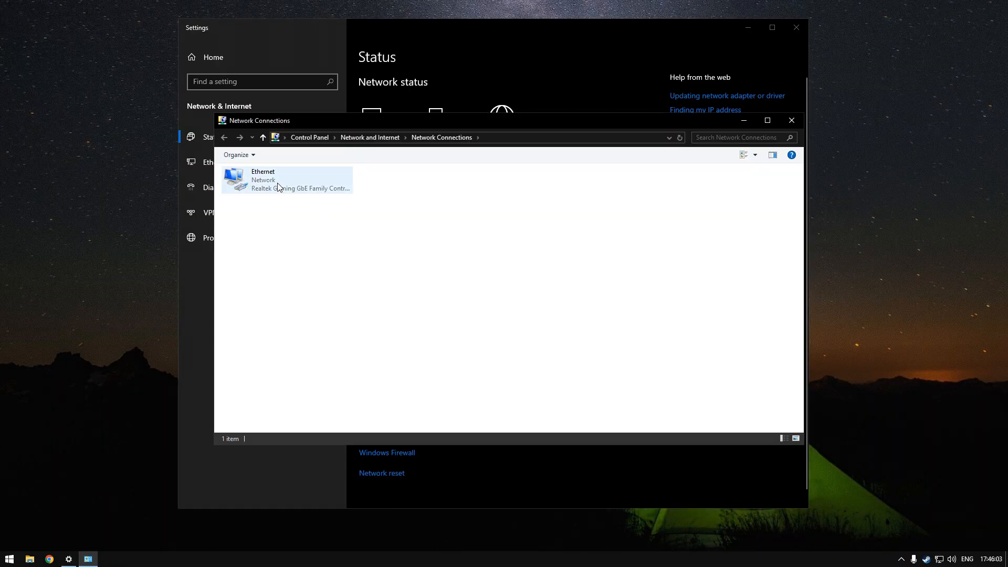
double_click(286, 180)
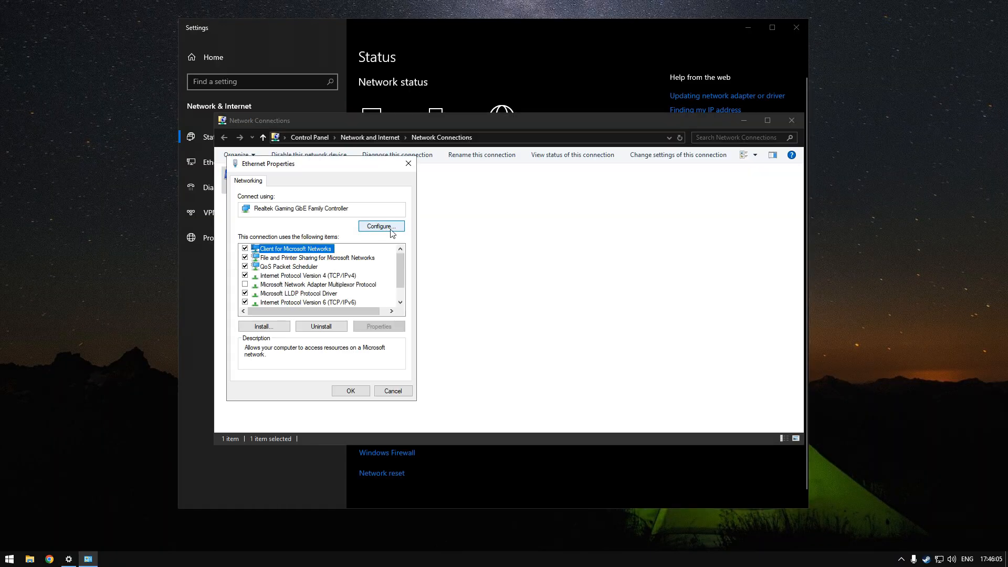
left_click(381, 225)
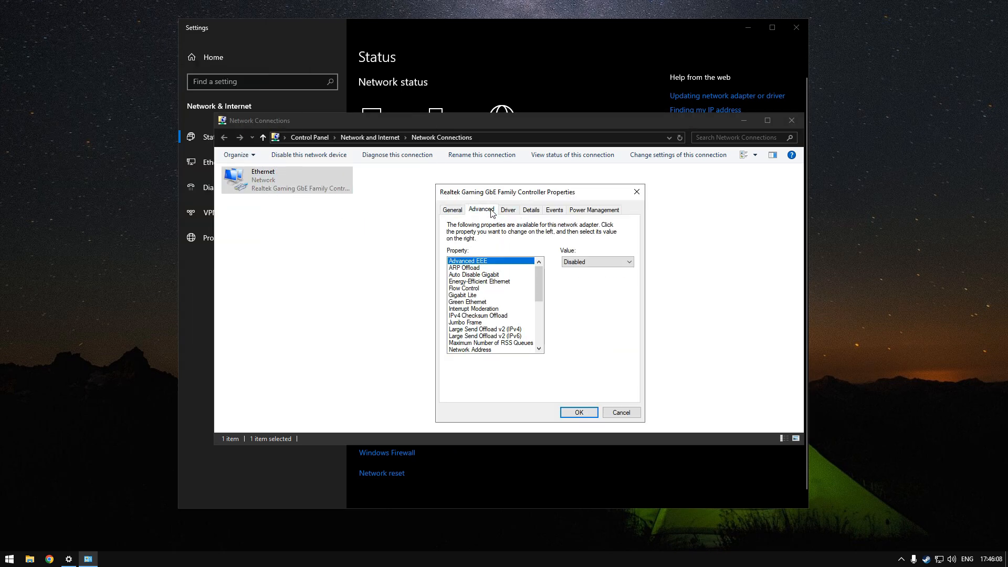
Confirm Energy-Efficient Ethernet and Power Saving Mode both read Disabled on the Realtek adapter.
left_click(479, 281)
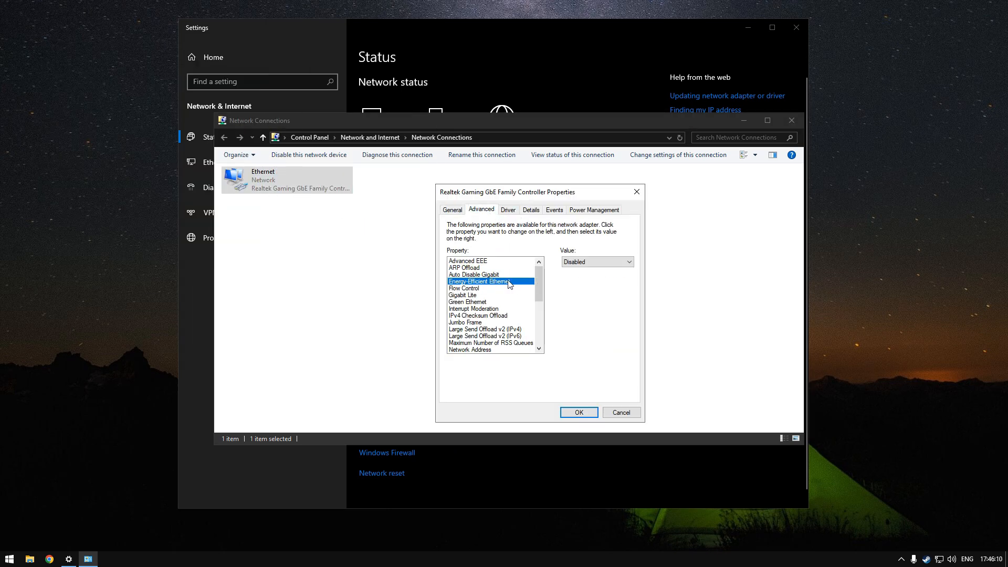
mouse_move(471, 310)
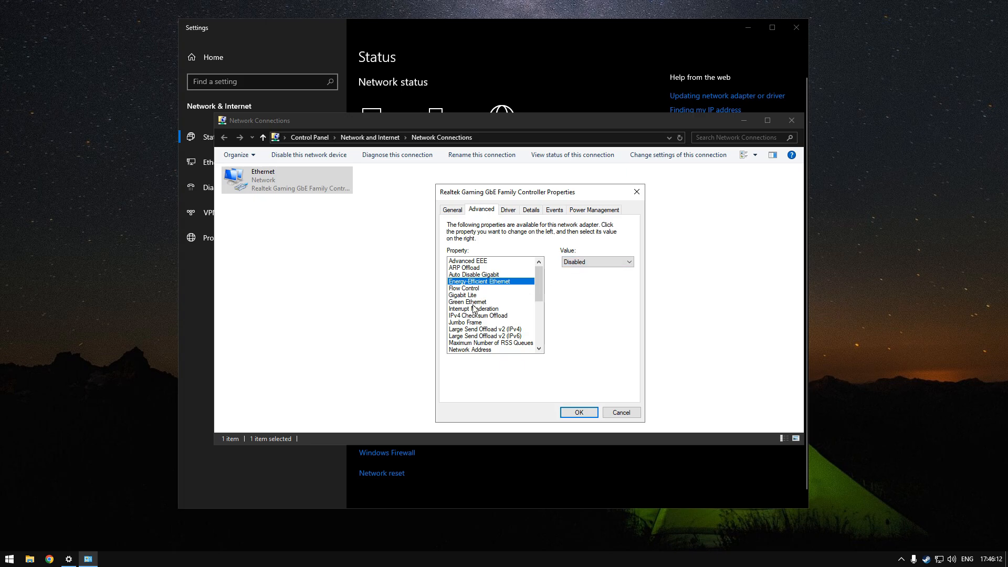
left_click(468, 302)
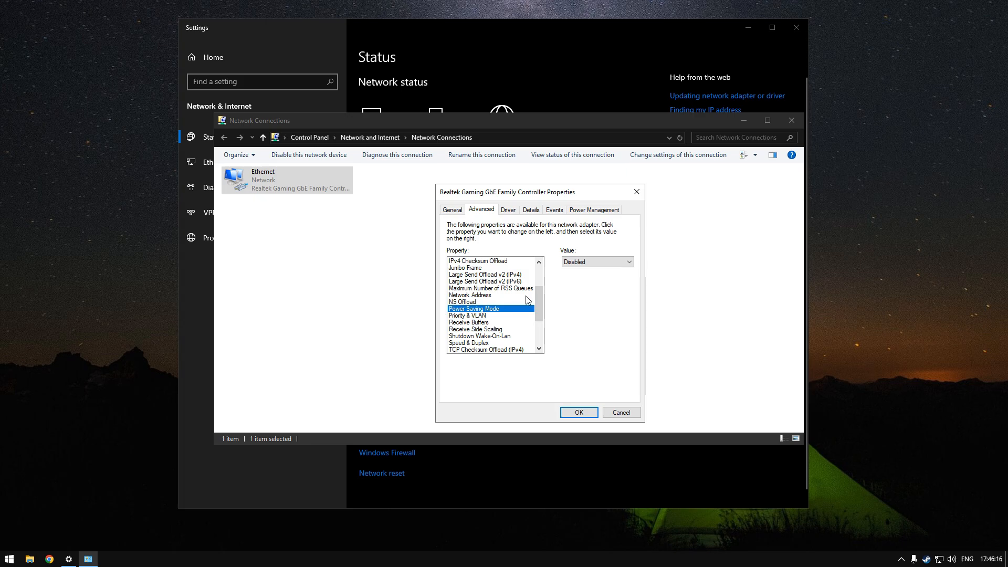
Uncheck 'Allow the computer to turn off this device to save power' and confirm with OK.
left_click(594, 209)
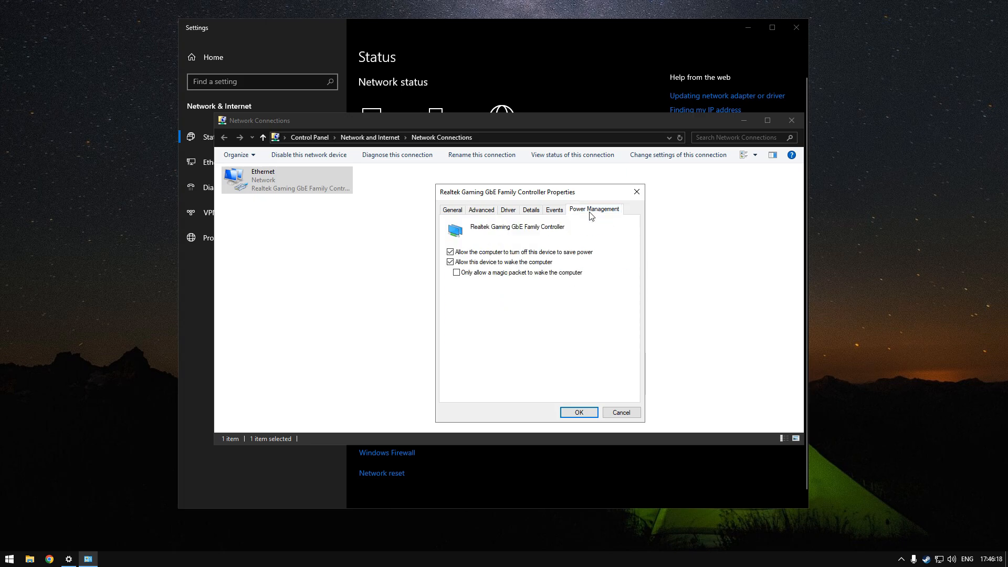
left_click(450, 251)
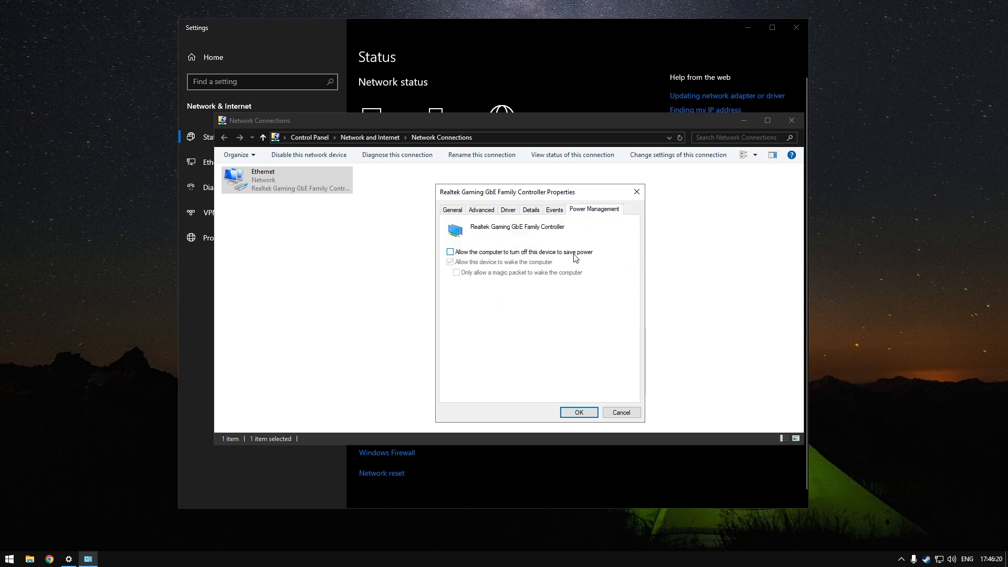
left_click(578, 412)
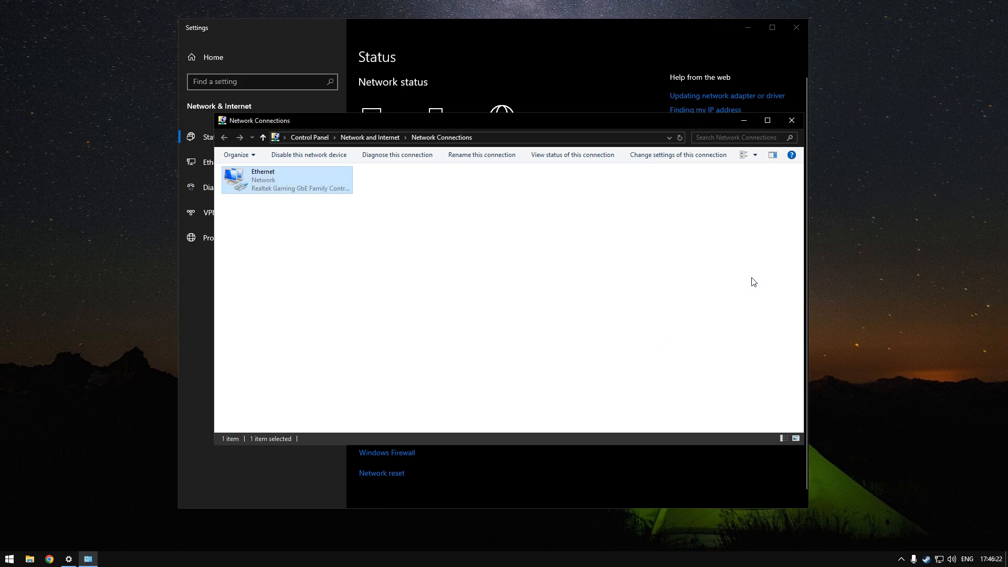